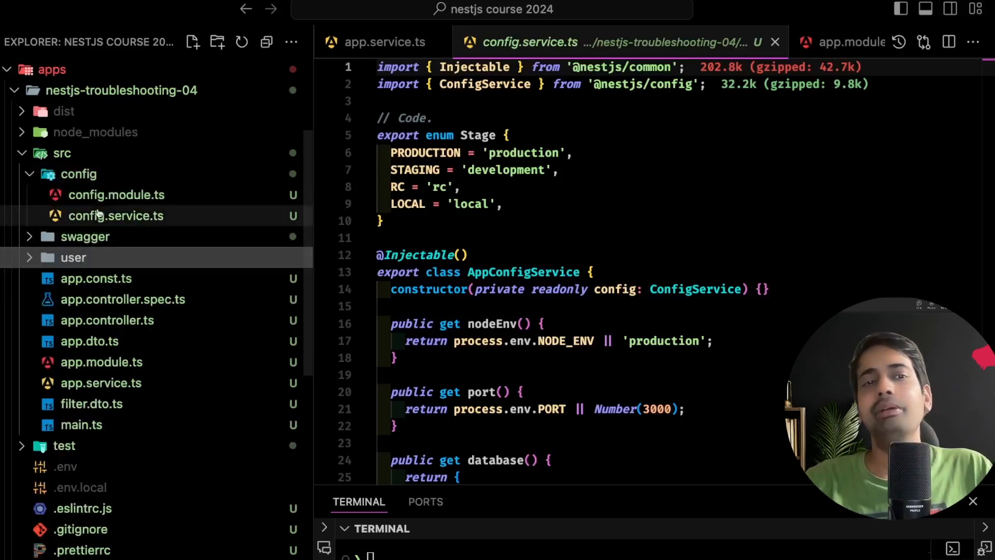
# Add a new file to the src/user folder from the Explorer's context menu
pyautogui.rightClick(79, 174)
pyautogui.write('u')
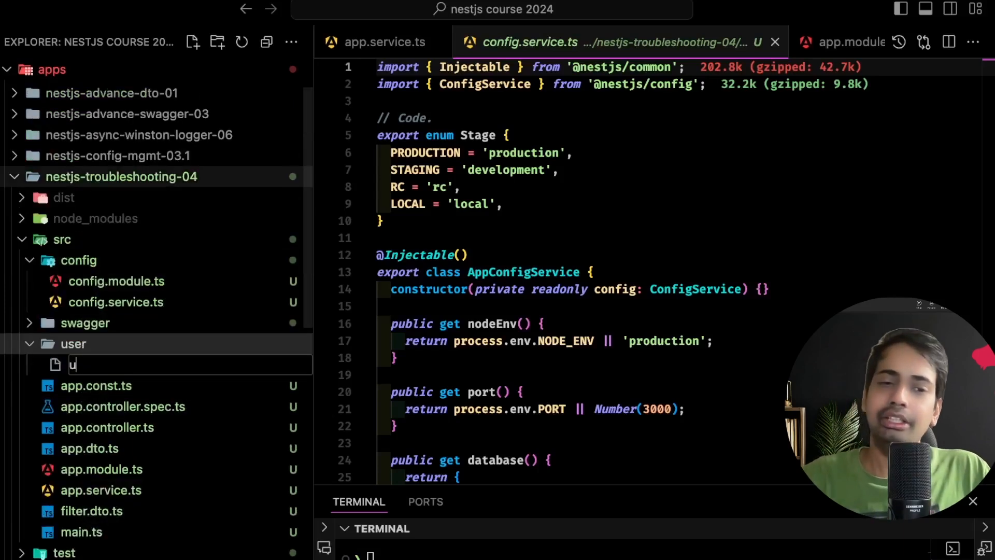
# Create user.module.ts with an empty global UserModule and user.service.ts holding copied config-service code
pyautogui.write('ser.module')
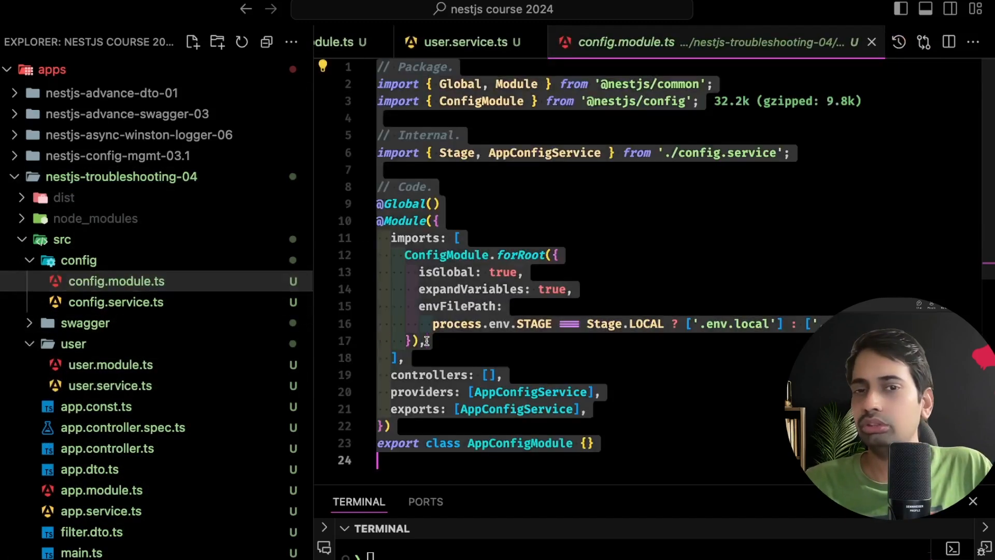
pyautogui.click(110, 364)
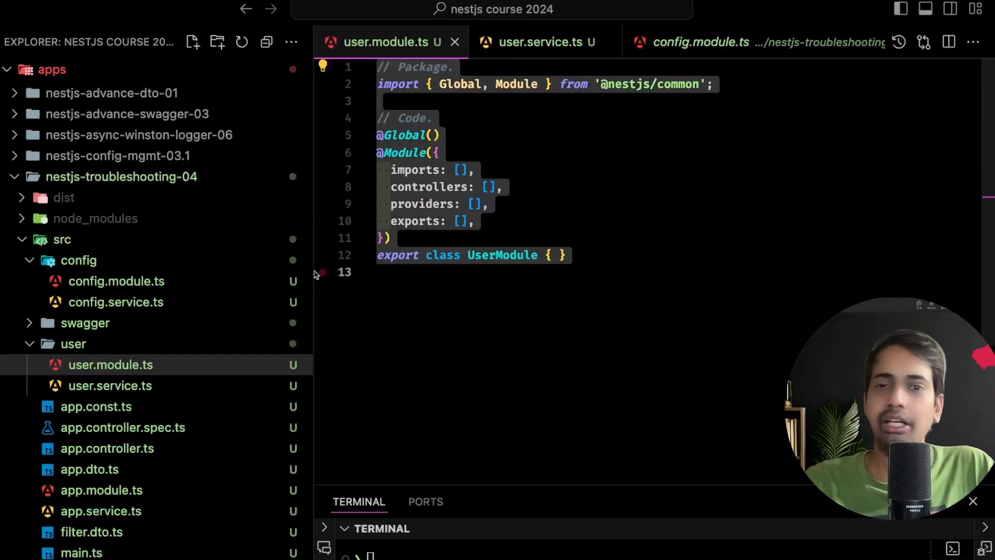
pyautogui.click(116, 302)
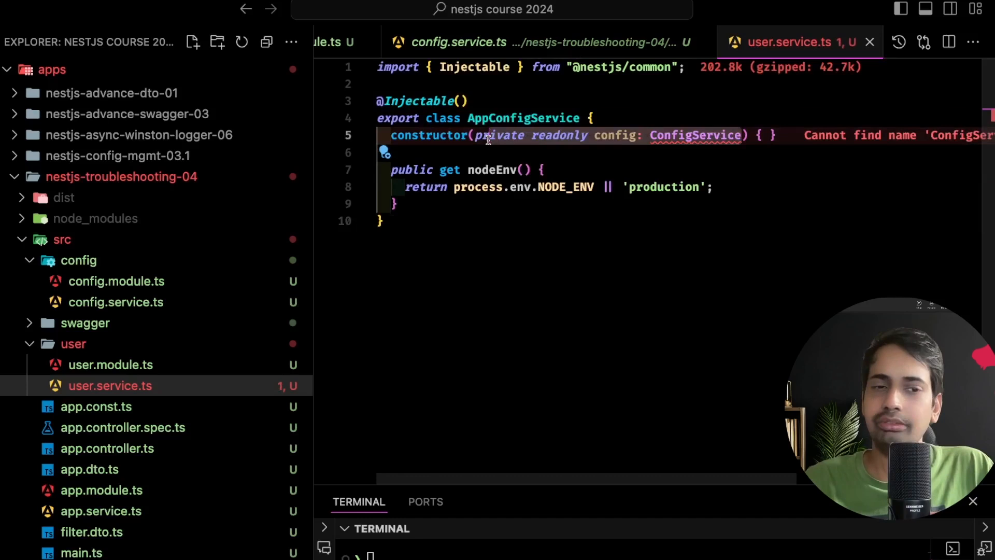
# Rename the copied class to UserService and type its constructor parameter as auto-imported AppConfigService
pyautogui.click(695, 134)
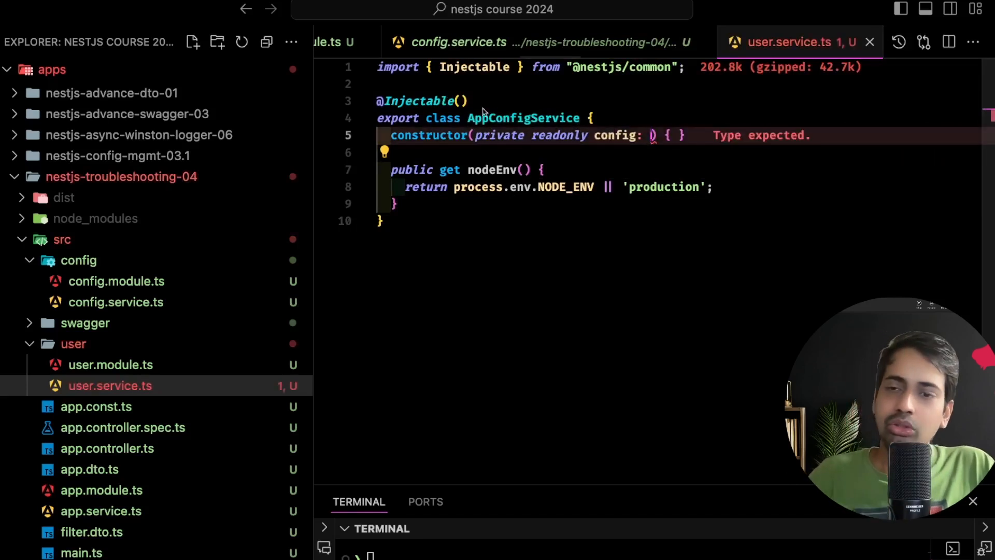
pyautogui.write('yuS')
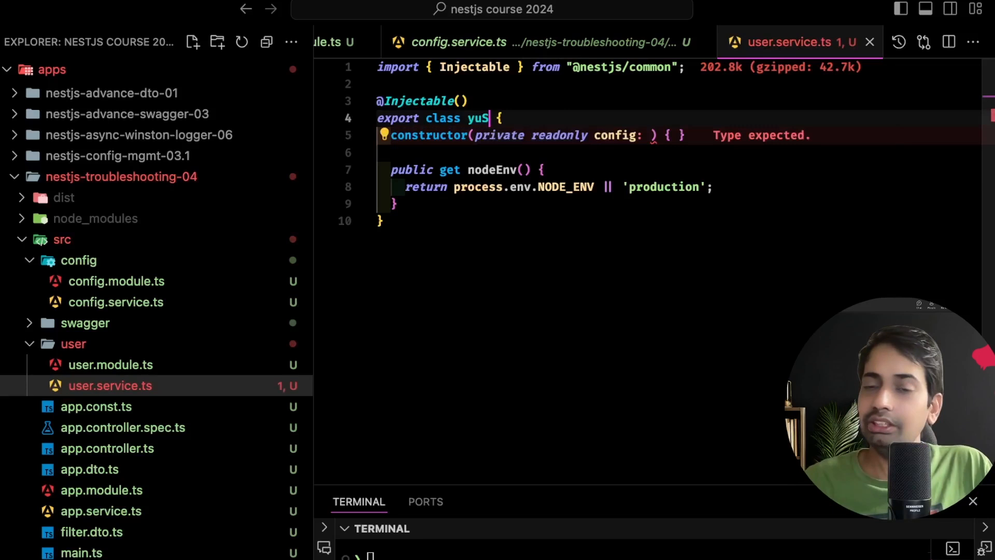
pyautogui.write('Use')
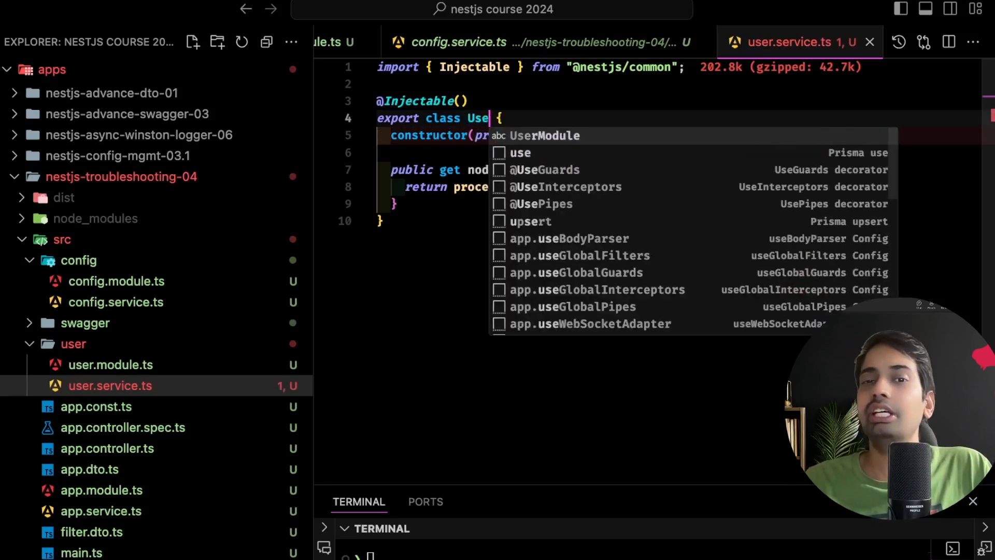
pyautogui.write('rService')
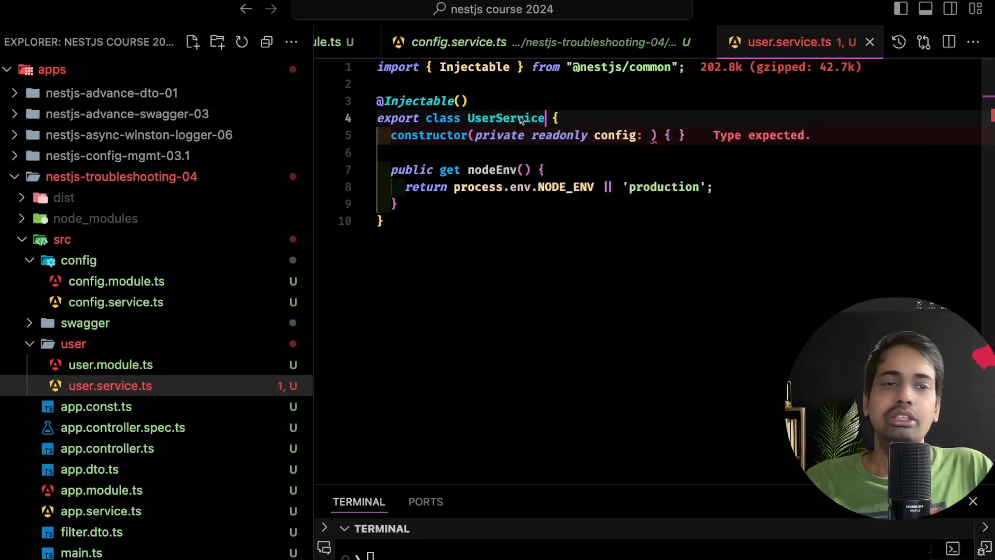
pyautogui.write('aPP')
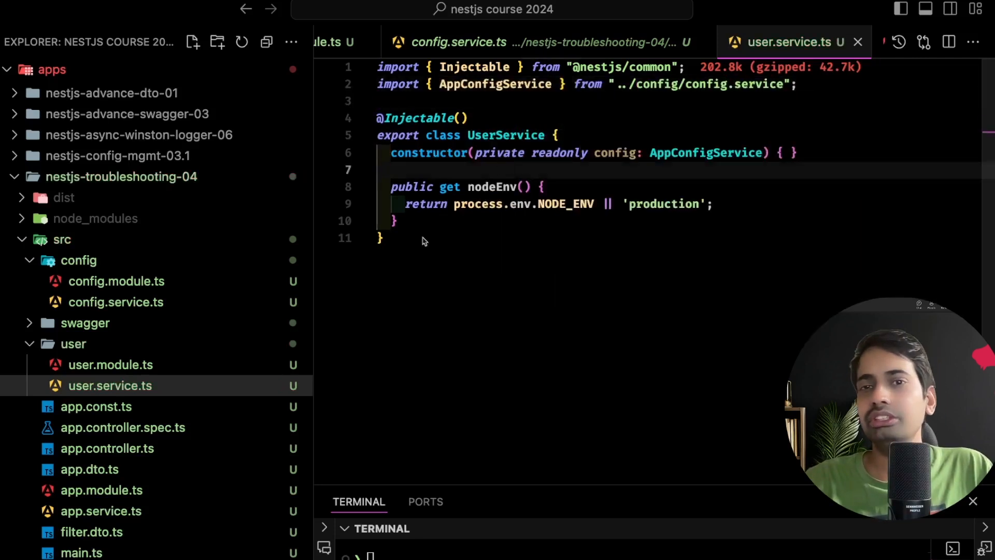
# List UserService in UserModule's providers and exports, importing it from ./user.service
pyautogui.click(109, 365)
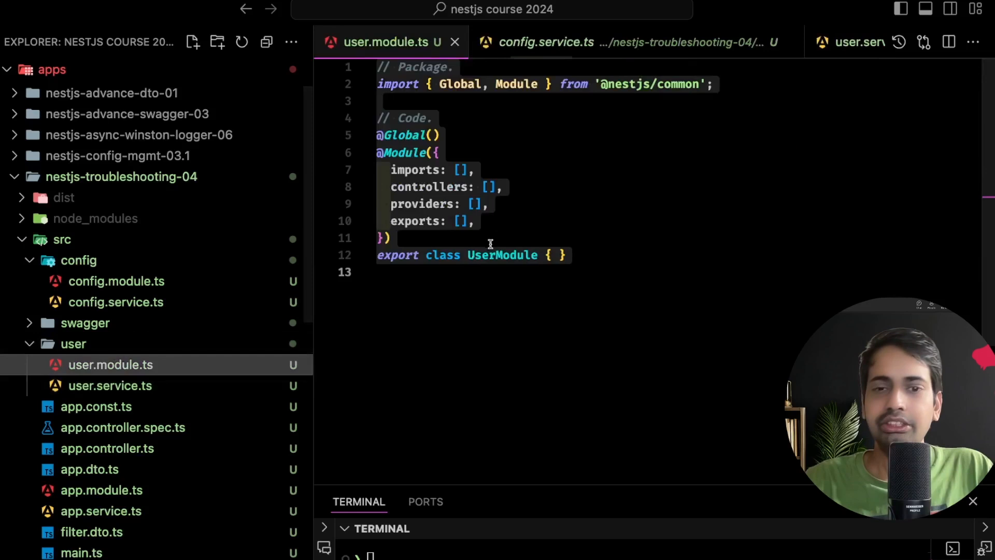
pyautogui.write('UserService')
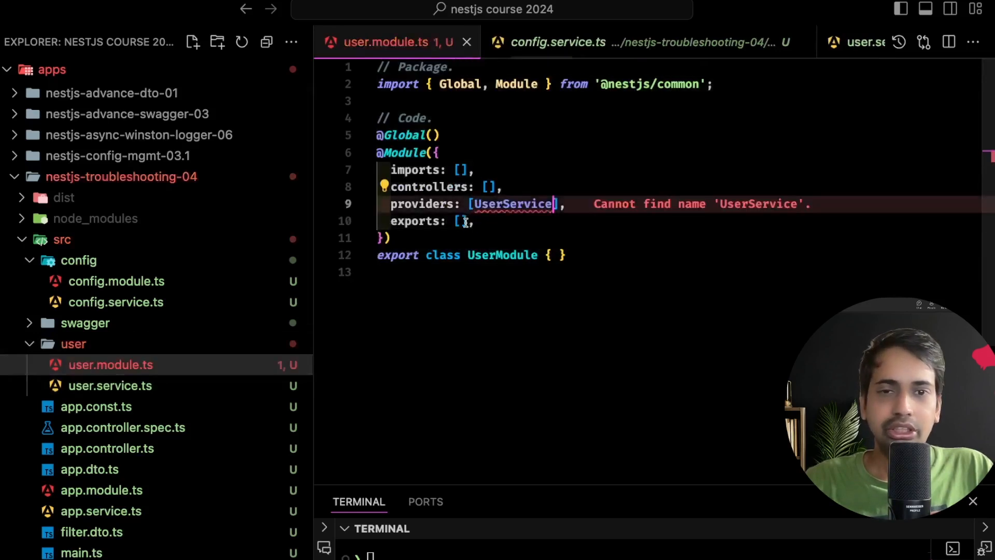
pyautogui.press('Backspace')
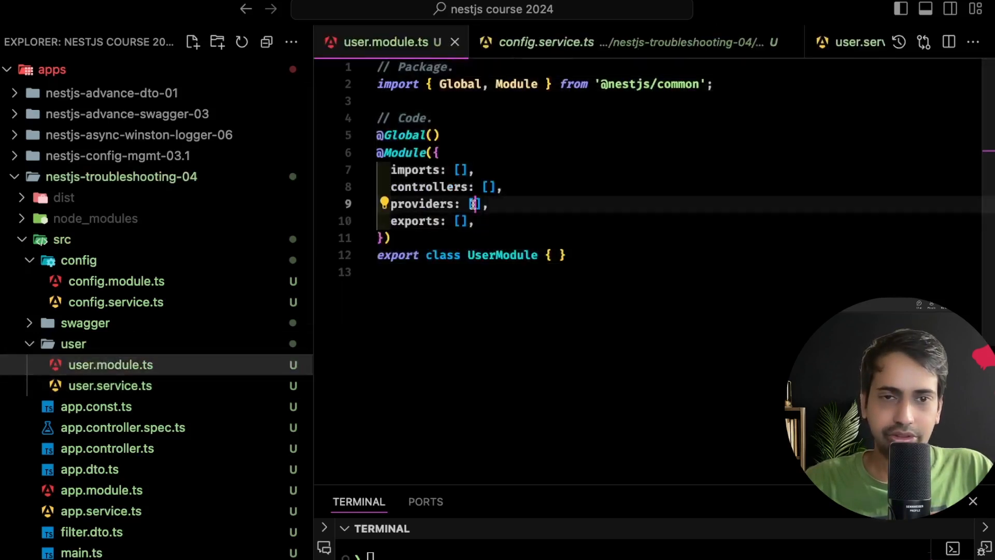
pyautogui.write('UserService')
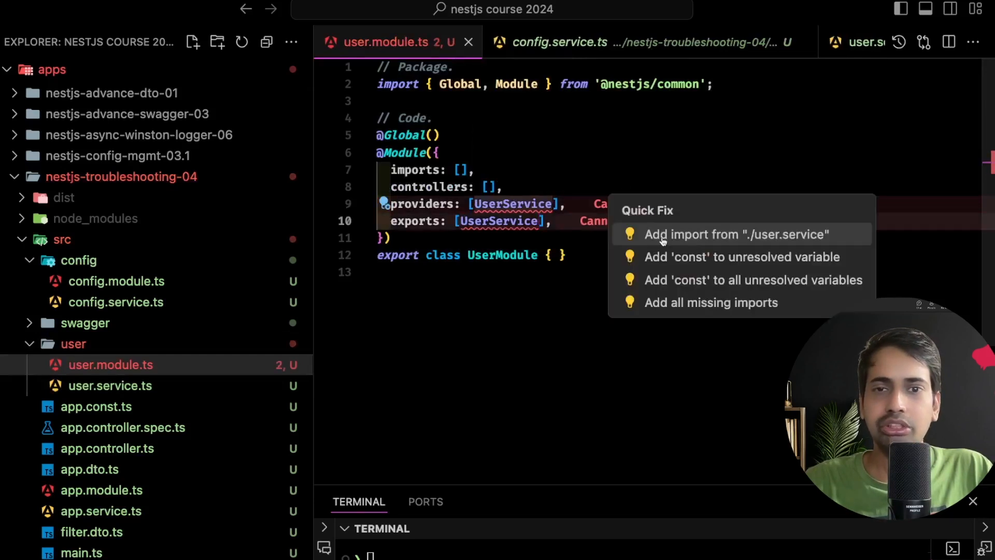
pyautogui.click(558, 42)
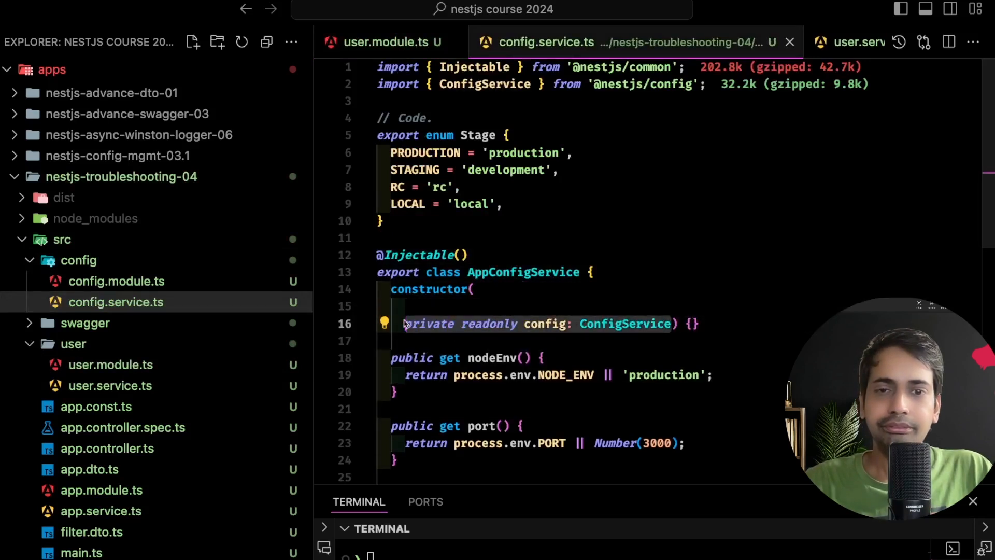
# Add 'private readonly service: UserService' to AppConfigService's constructor, imported from src/user
pyautogui.write('private readonly config: ConfigService')
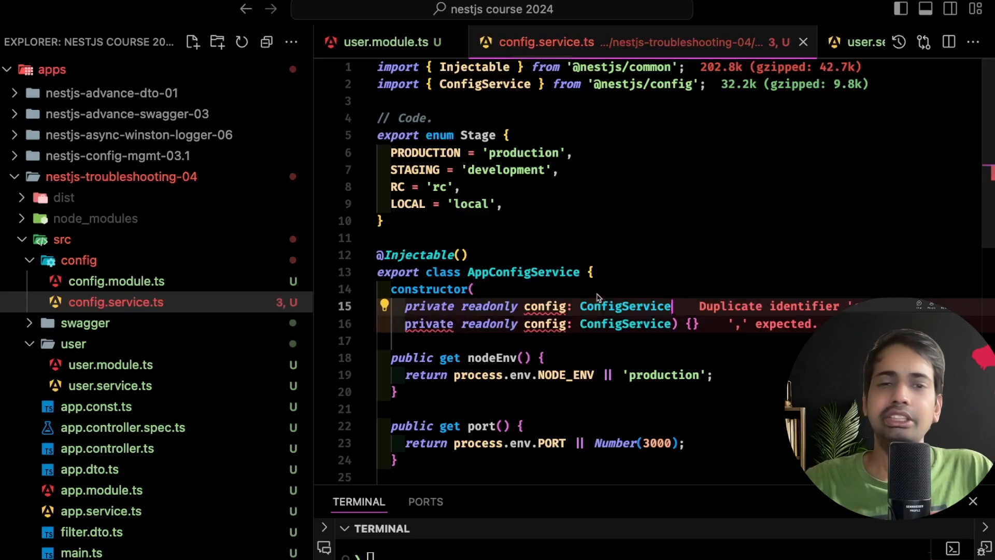
pyautogui.write('uSERSE')
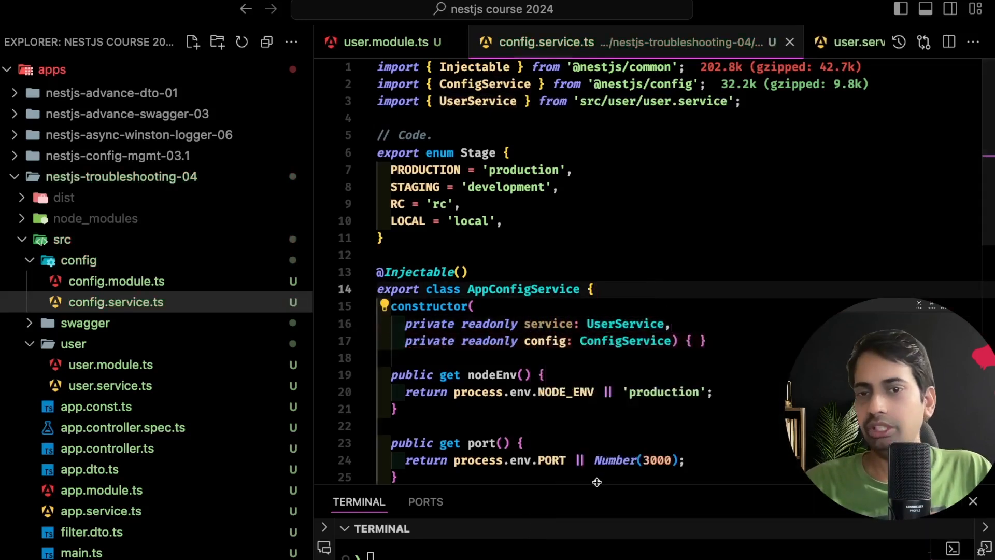
pyautogui.rightClick(122, 176)
pyautogui.write('n')
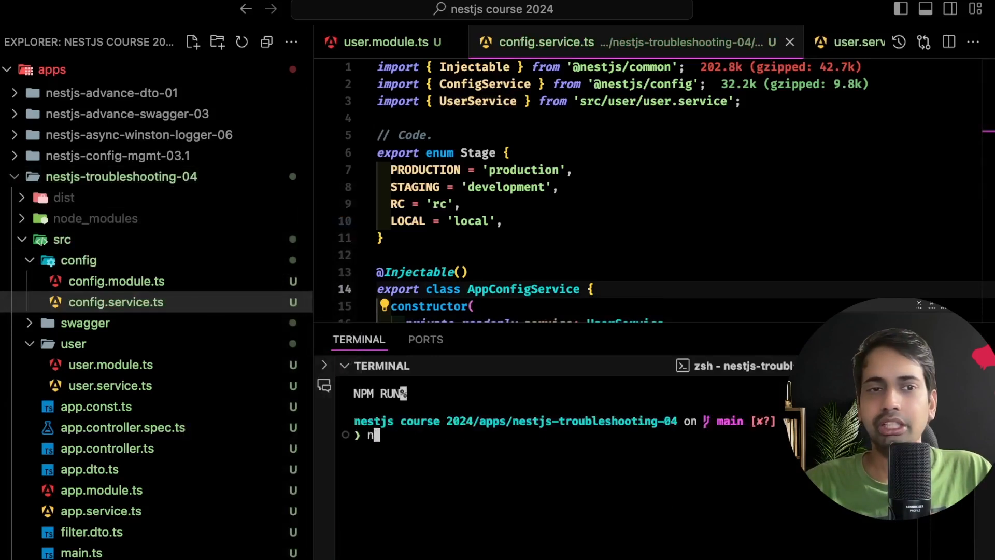
# Run npm run start:debug, which fails to resolve UserService for AppConfigService
pyautogui.write('pm run st')
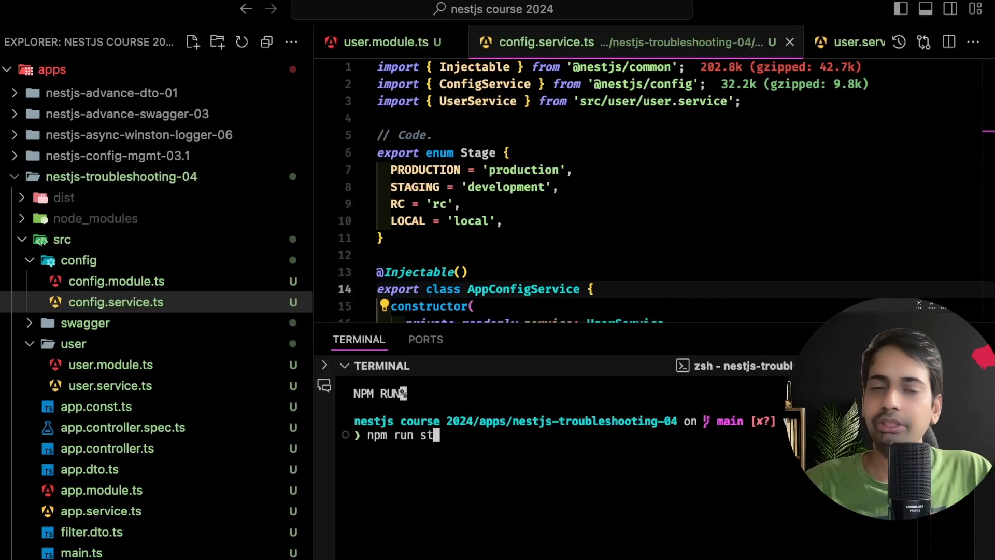
pyautogui.press('Enter')
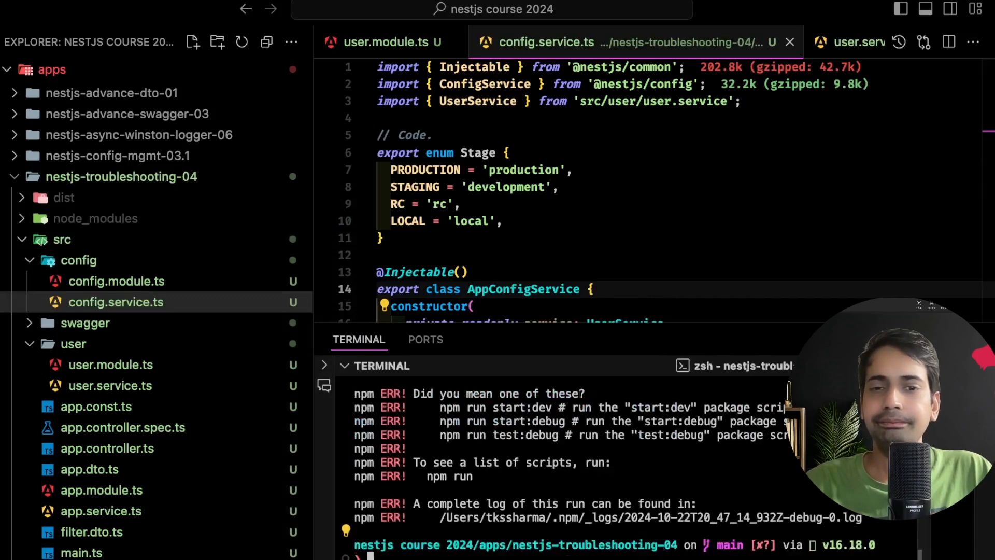
pyautogui.write('npm run start:debug')
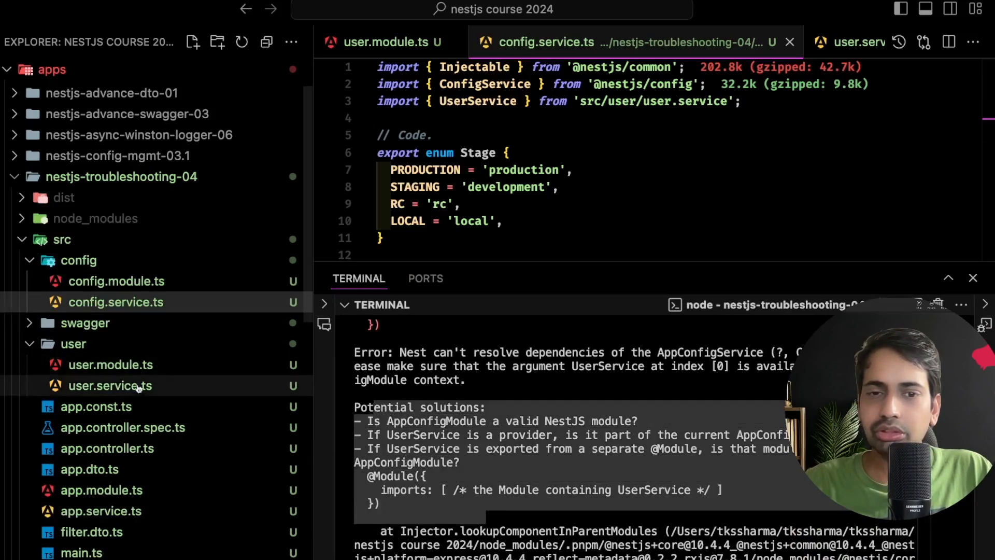
# Put AppConfigModule into UserModule's imports array from IntelliSense, auto-adding its import statement
pyautogui.click(388, 42)
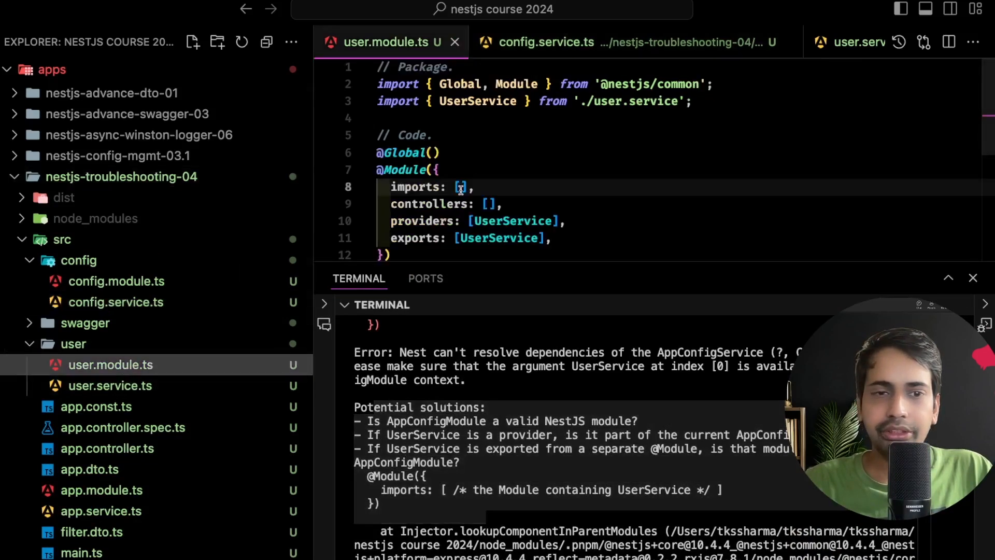
pyautogui.write('App')
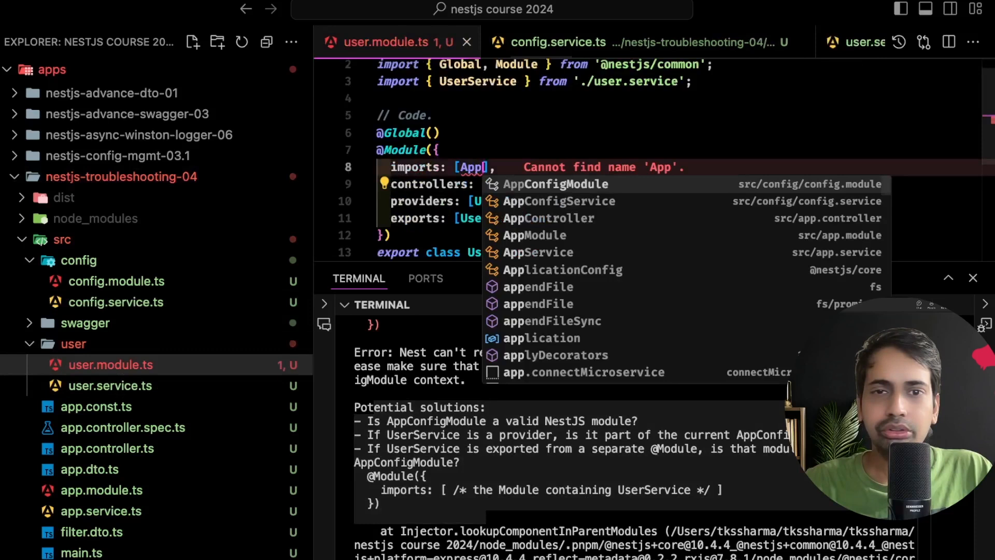
pyautogui.click(555, 184)
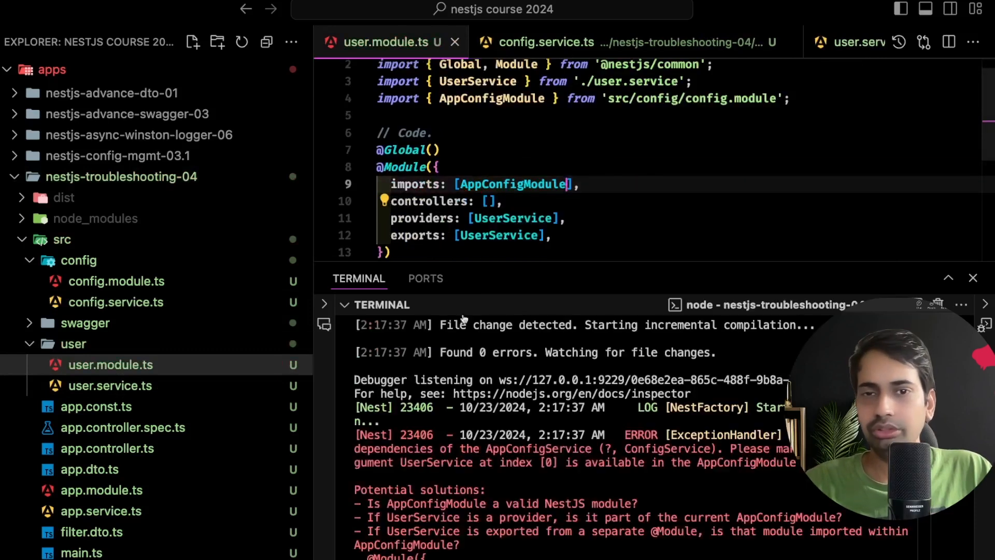
pyautogui.scroll(-3)
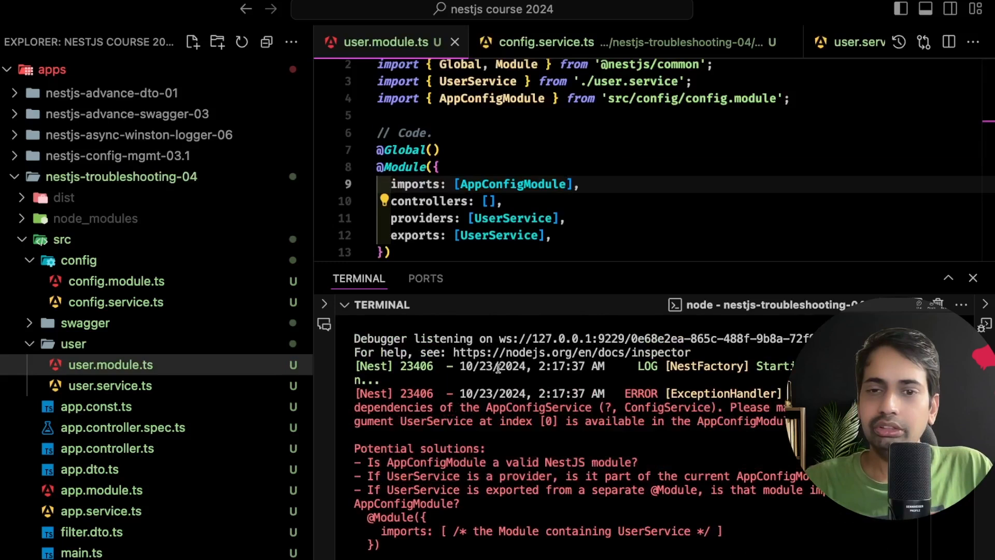
# Import UserModule into AppConfigModule in config.module.ts, creating the circular dependency error
pyautogui.click(117, 282)
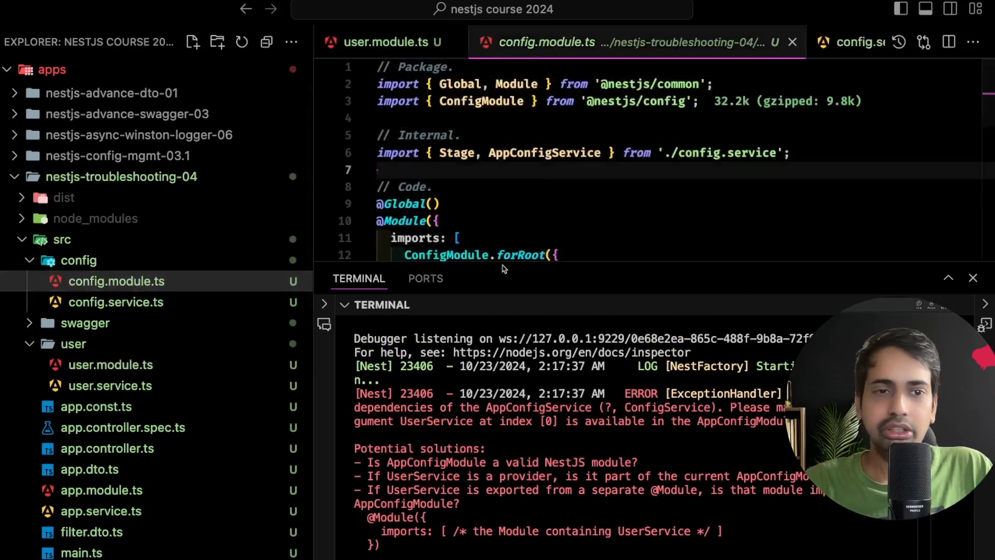
pyautogui.click(115, 302)
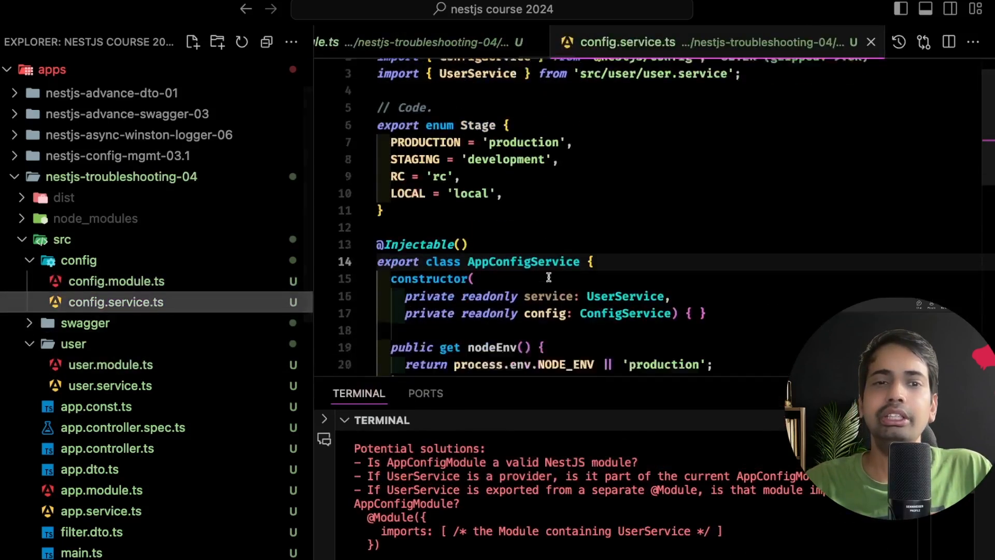
pyautogui.click(116, 281)
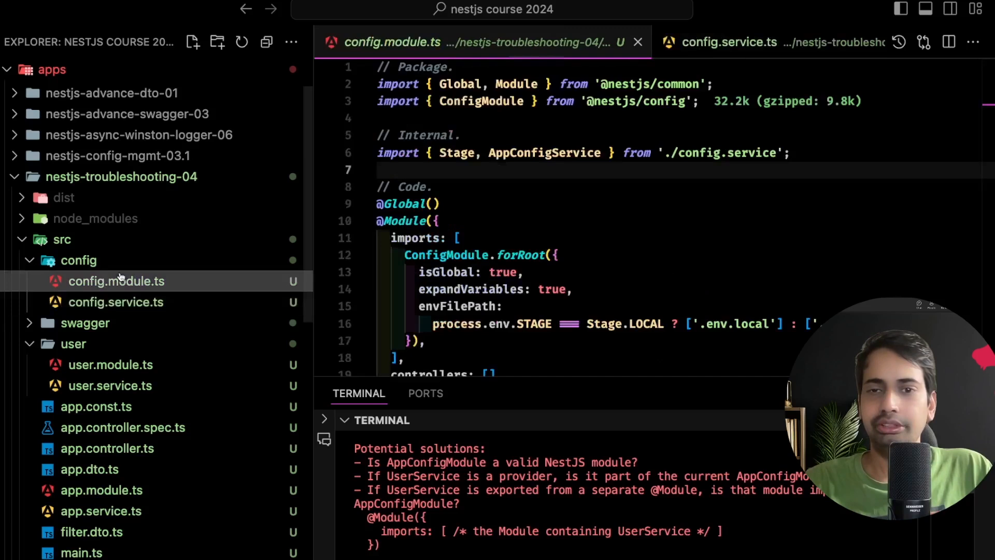
pyautogui.write('Us')
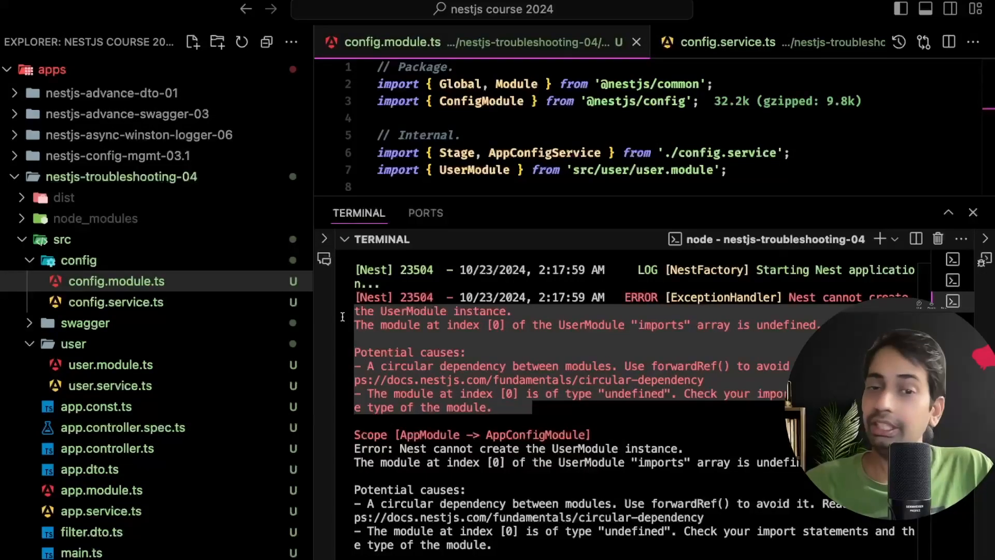
pyautogui.click(111, 364)
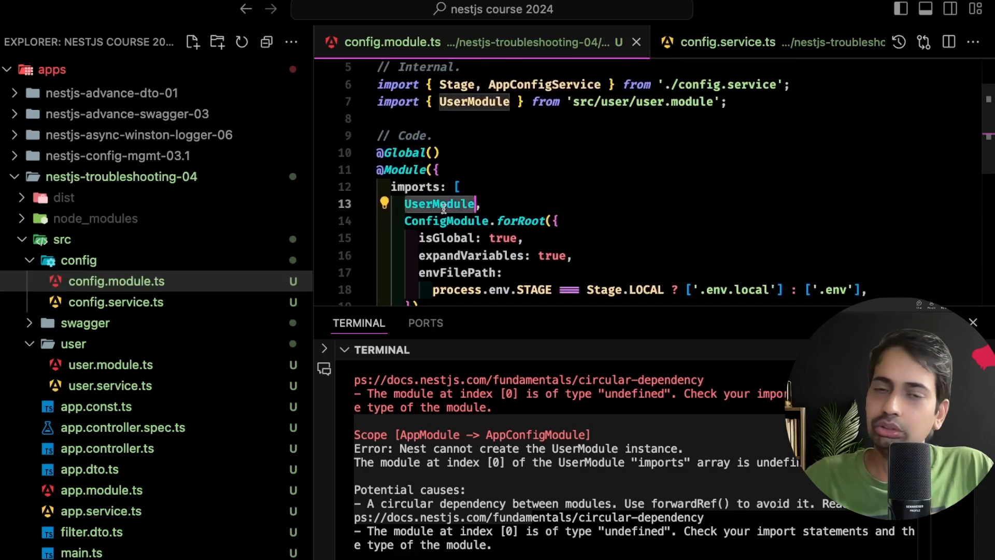
# Check demo.png, then import AppConfigModule via forwardRef in UserModule and add the forwardRef import
pyautogui.click(110, 365)
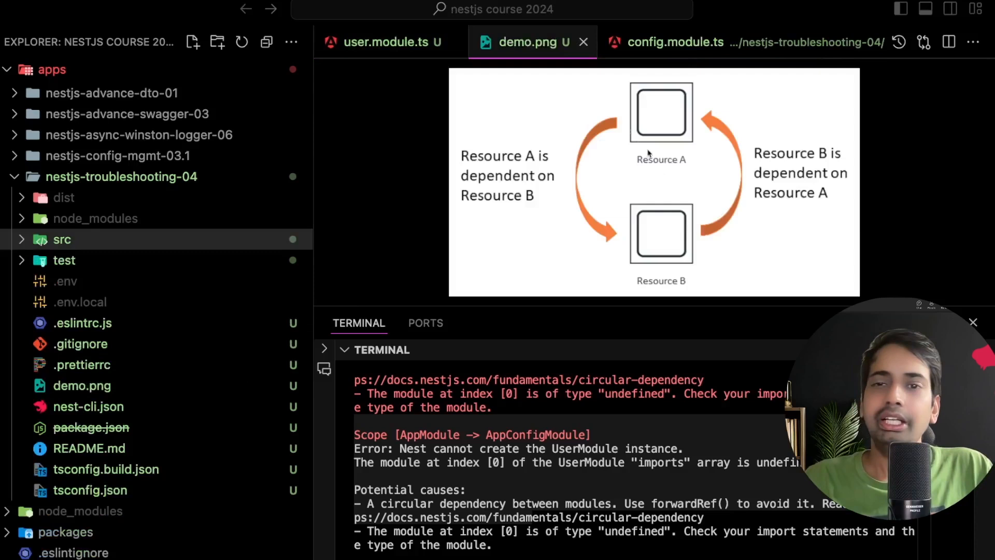
pyautogui.moveTo(610, 301)
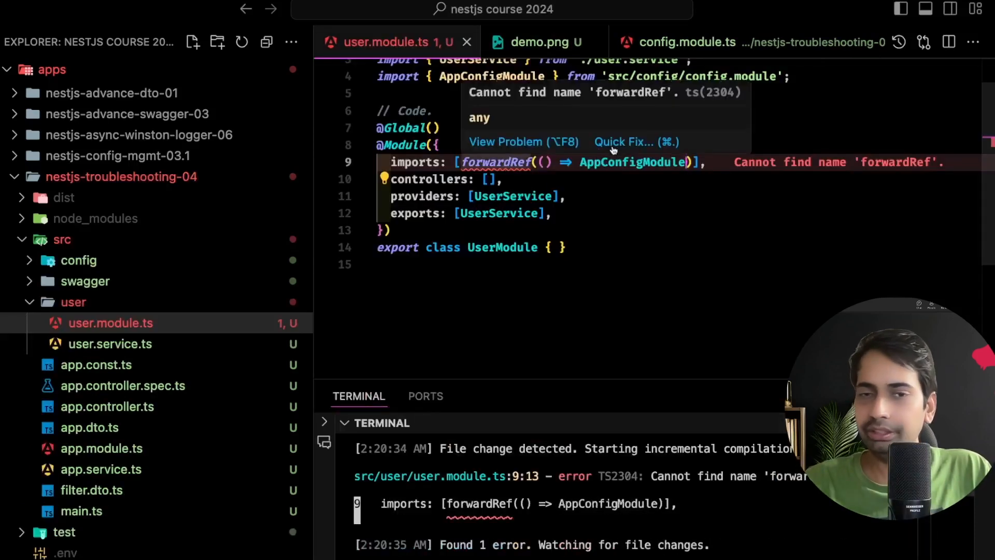
pyautogui.click(672, 41)
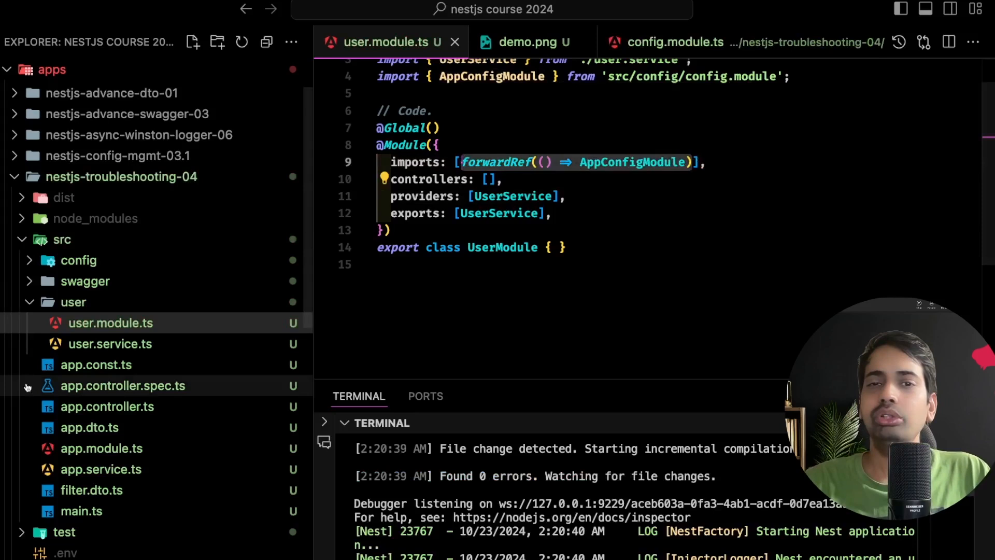
# Change AppConfigModule's imports to forwardRef(() => UserModule) in config.module.ts
pyautogui.click(675, 41)
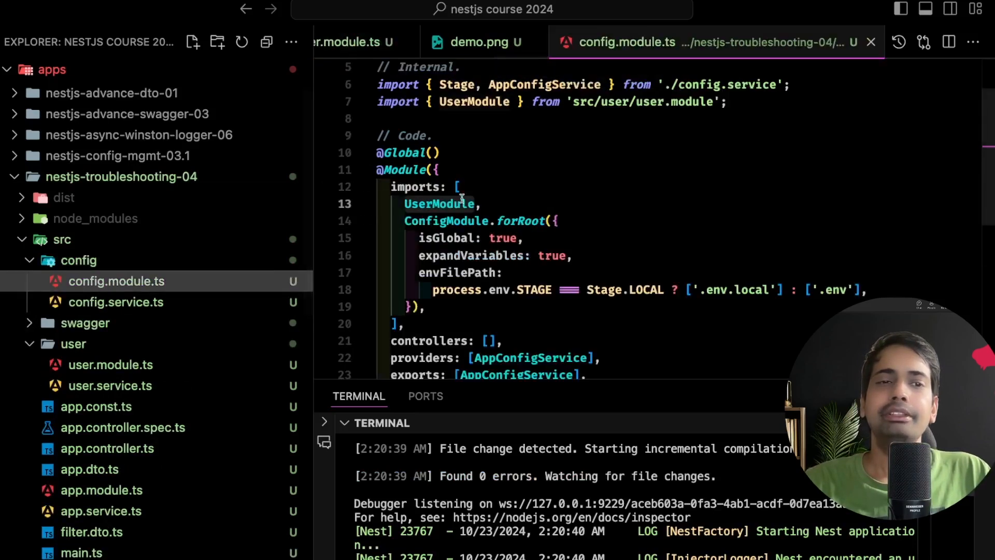
pyautogui.write('forwardRef(() => AppConfigModule),')
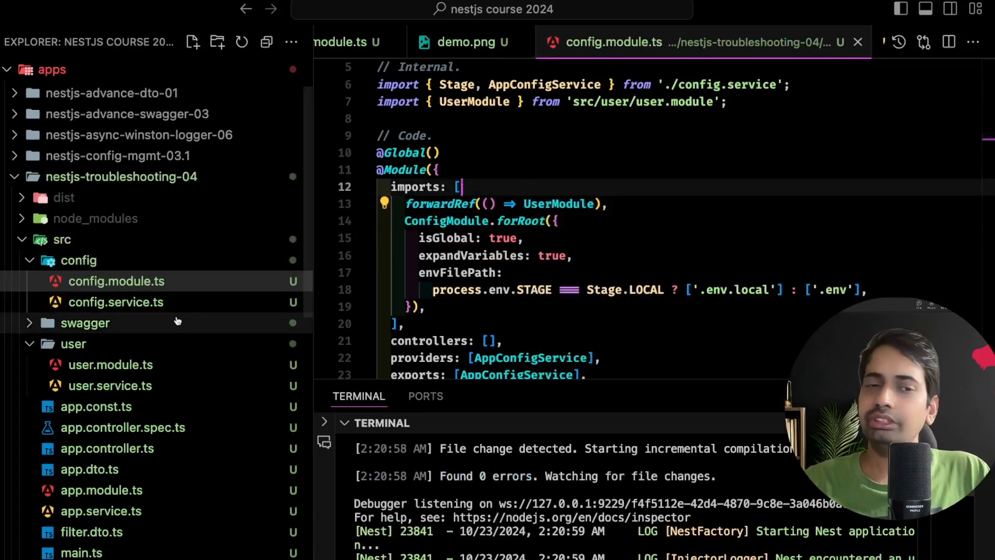
pyautogui.click(111, 365)
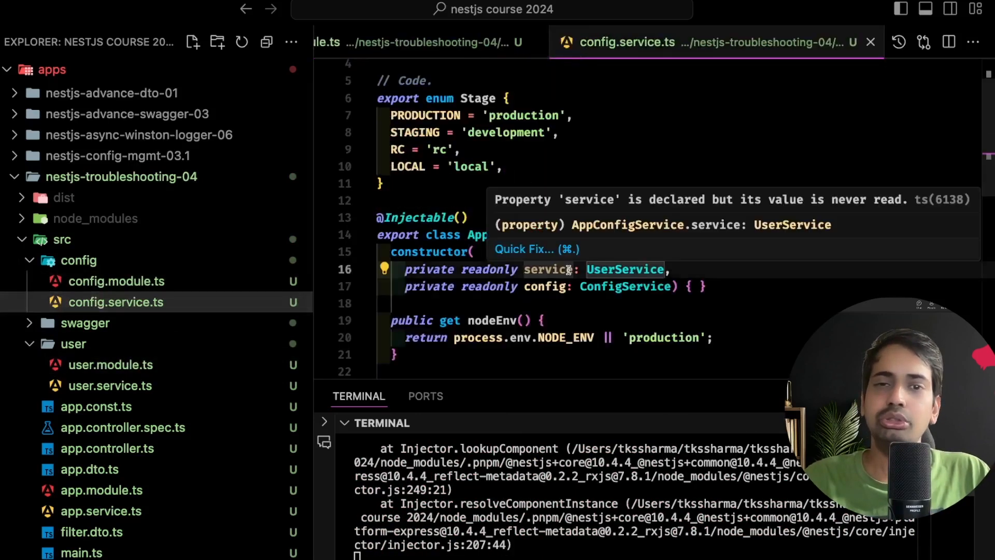
pyautogui.write('@Inject(forwardRef(() => CatsService))')
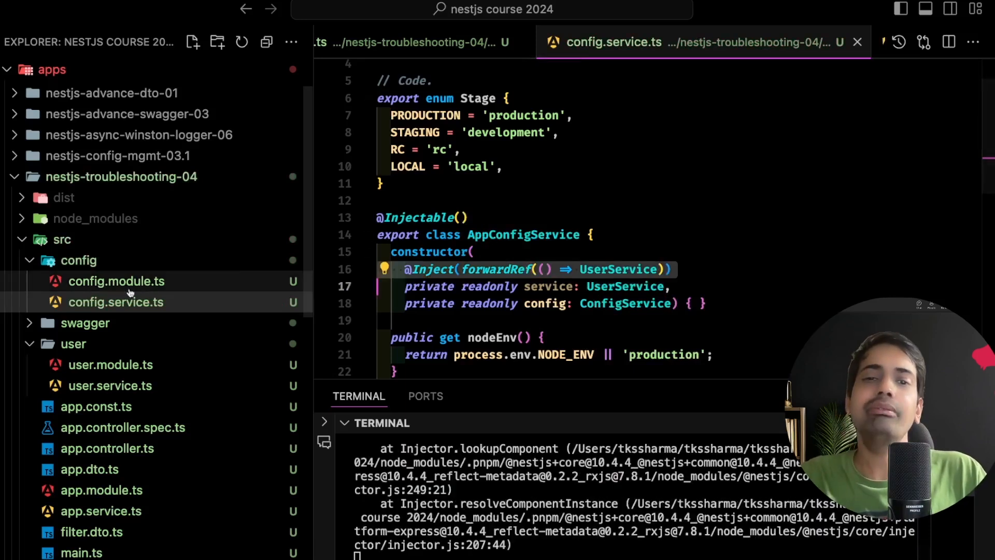
pyautogui.click(110, 385)
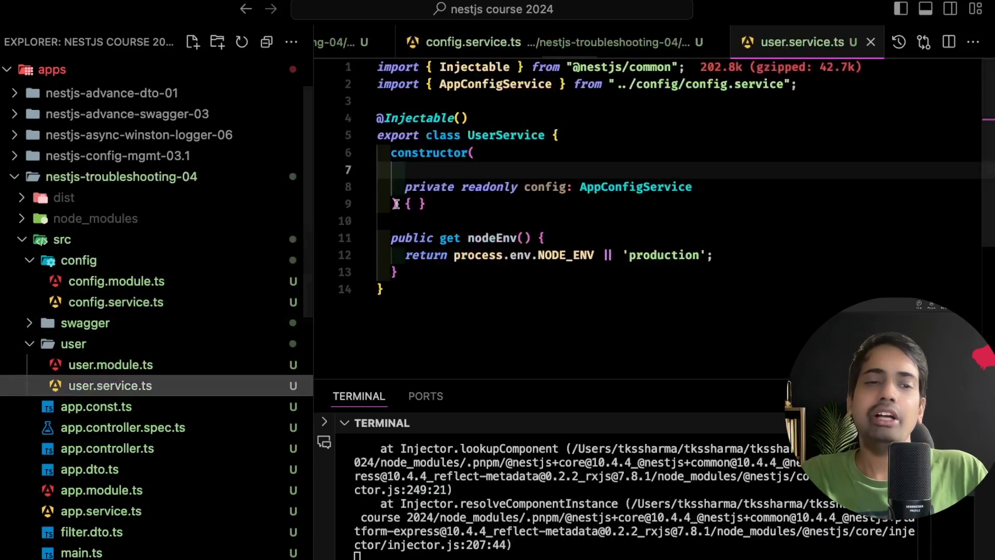
pyautogui.write('@Inject(forwardRef(() => UserService))')
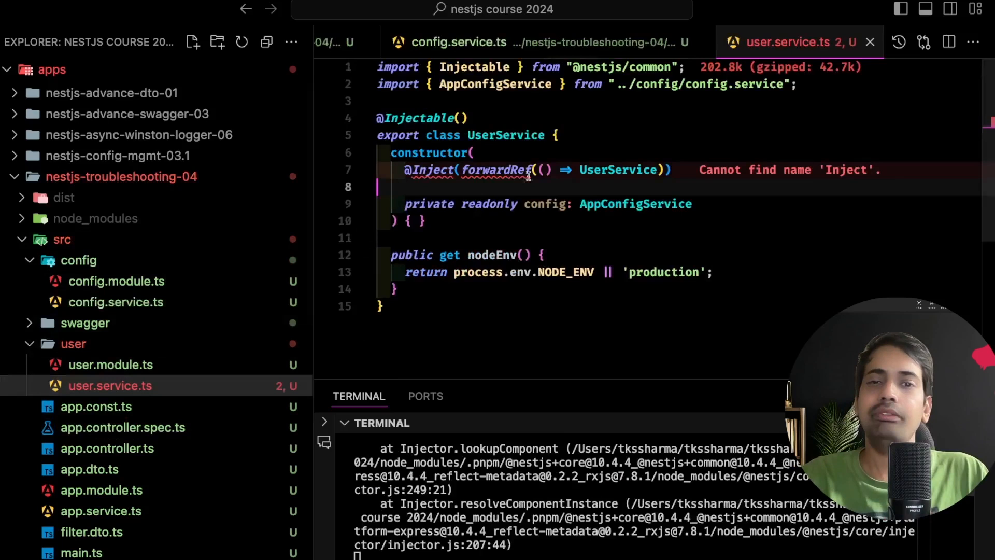
pyautogui.write('AppConfig')
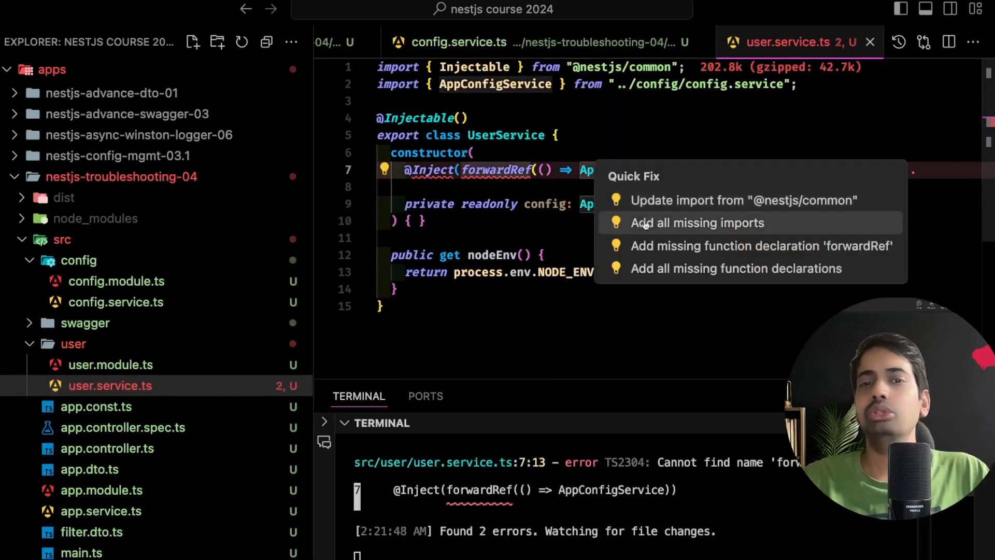
pyautogui.click(697, 223)
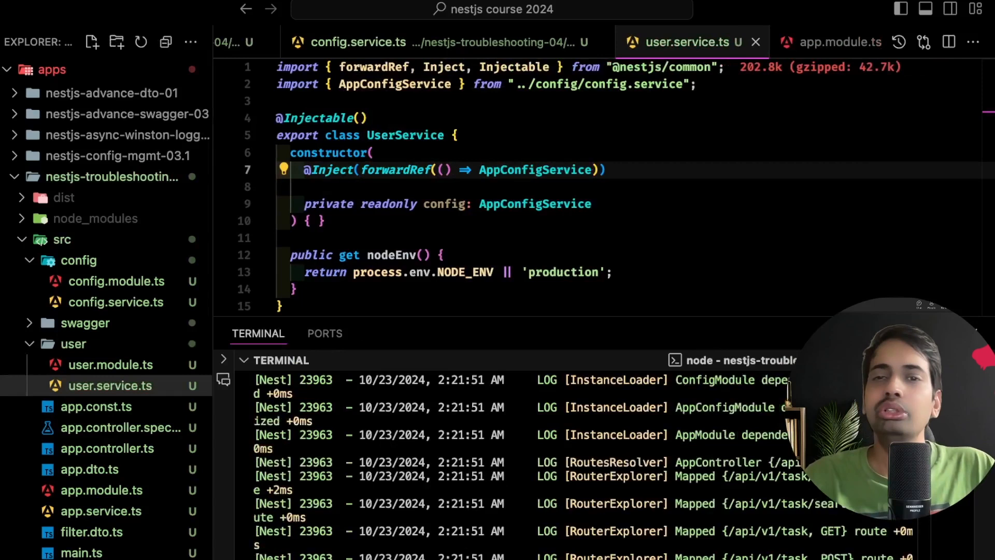